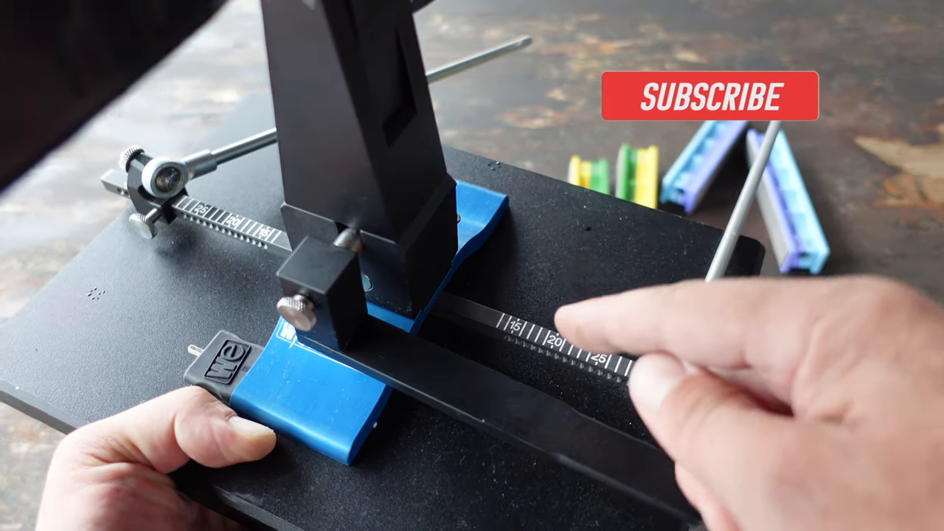
click(711, 96)
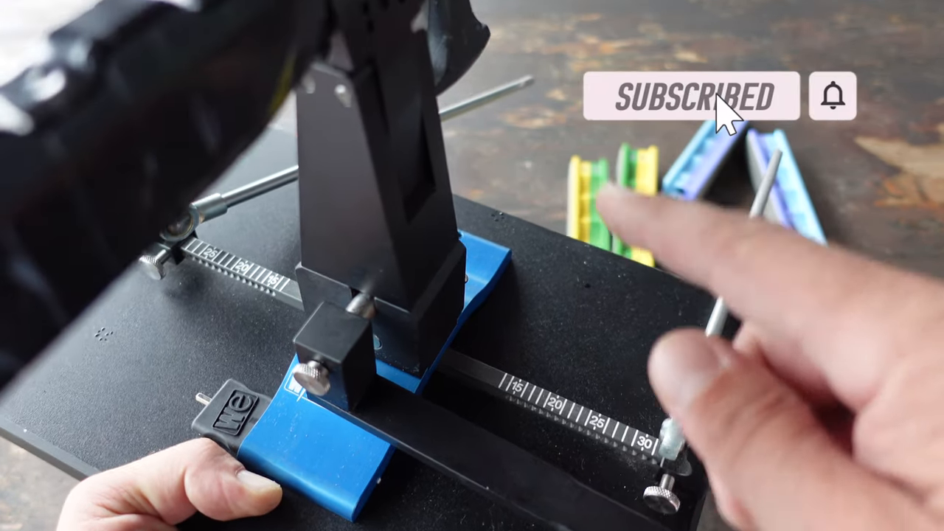